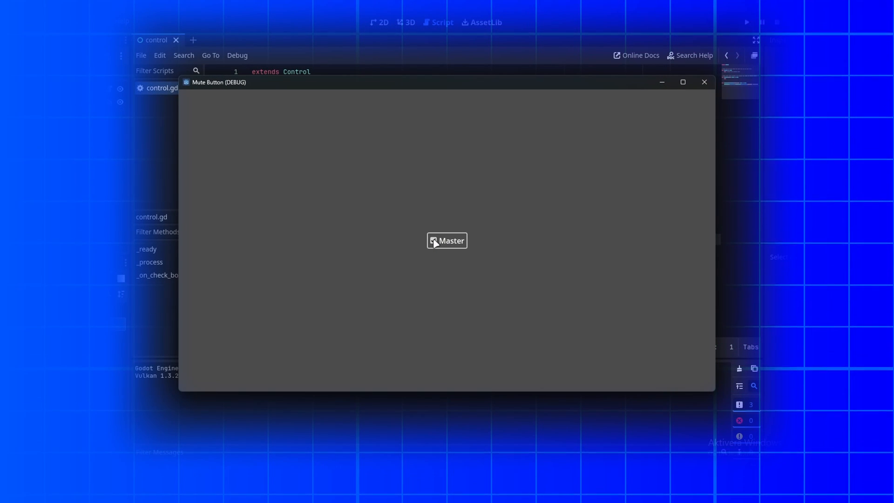
Step: Toggle the Master checkbox in the running demo, then close the game window
{"action": "left_click", "coordinate": [433, 240]}
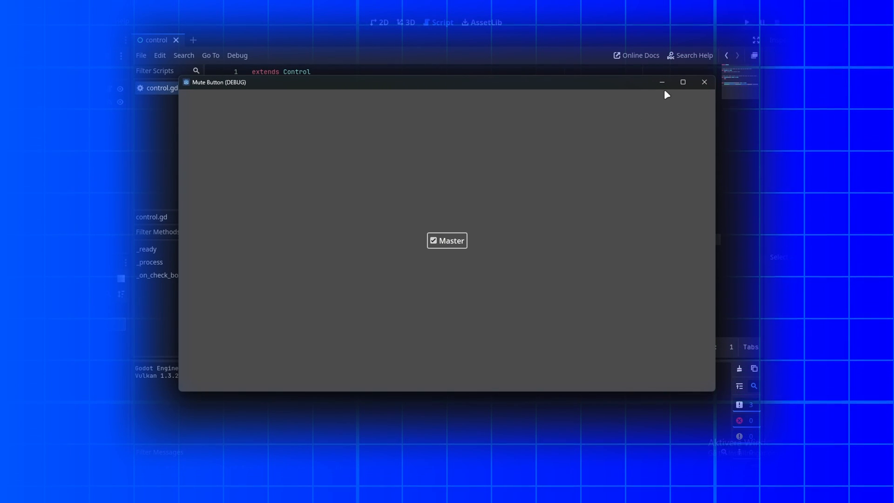
{"action": "mouse_move", "coordinate": [704, 82]}
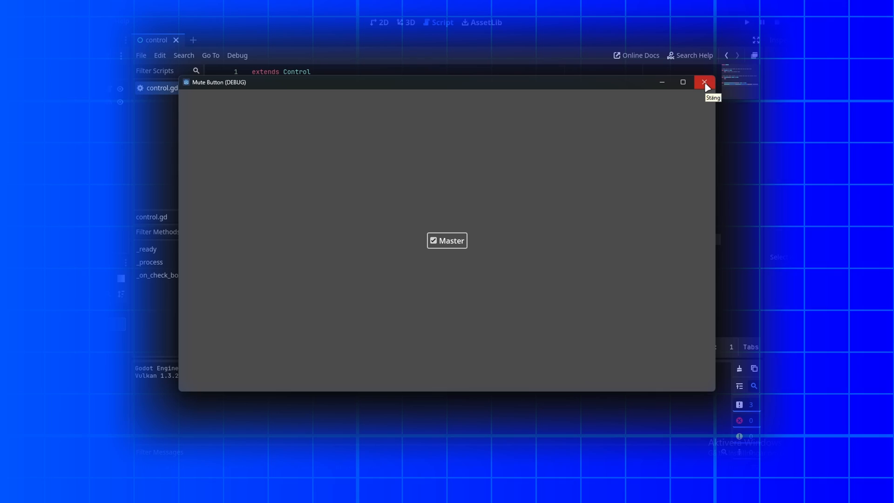
{"action": "left_click", "coordinate": [703, 82]}
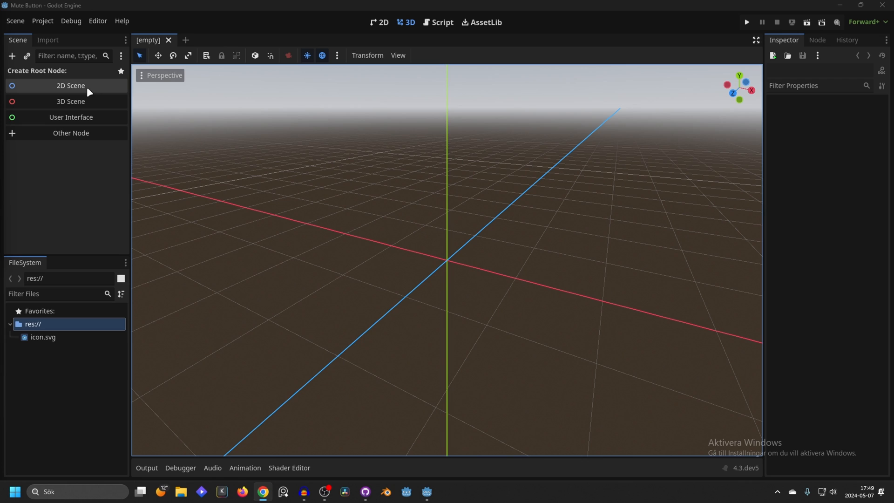
{"action": "mouse_move", "coordinate": [71, 118]}
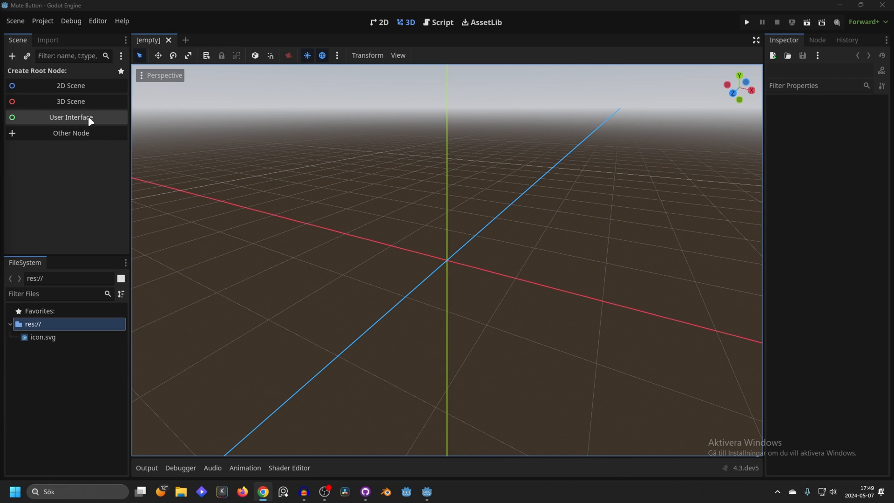
Step: Make a Control node the scene root and search for a CheckBox child to add
{"action": "left_click", "coordinate": [71, 117]}
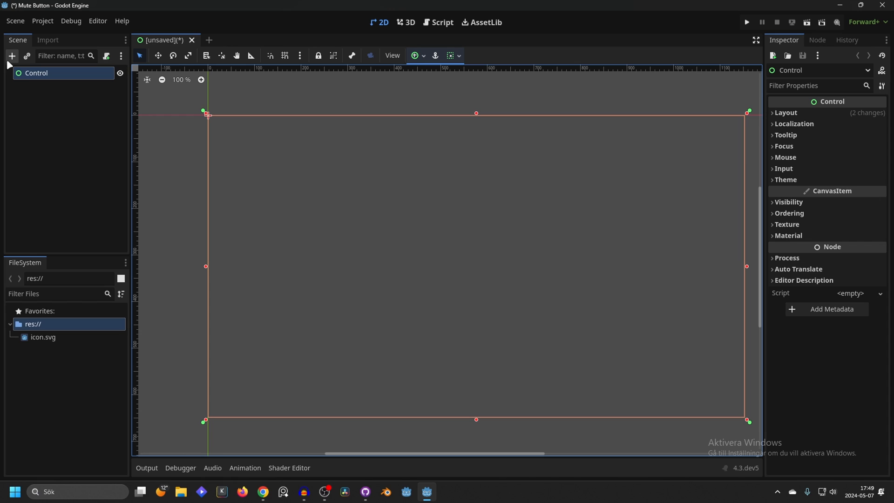
{"action": "mouse_move", "coordinate": [11, 55]}
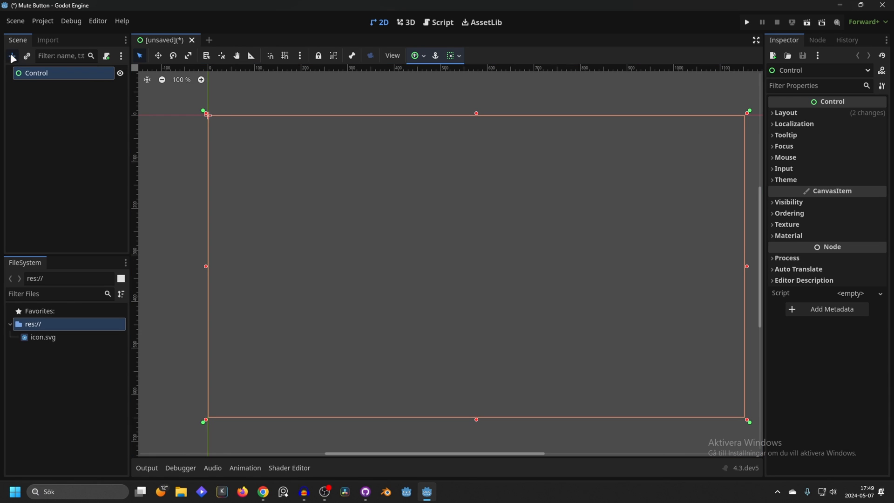
{"action": "type", "text": "check"}
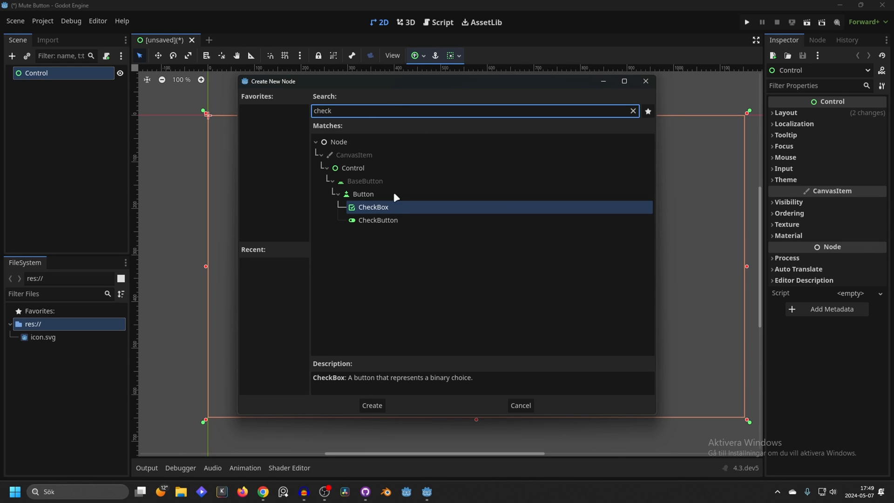
Step: Add a CheckBox under Control and anchor it with the Center preset
{"action": "left_click", "coordinate": [370, 405]}
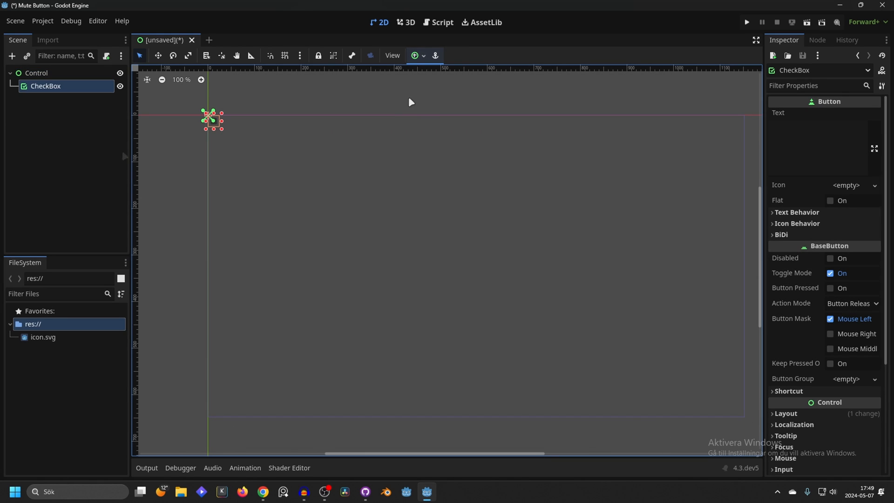
{"action": "mouse_move", "coordinate": [415, 55]}
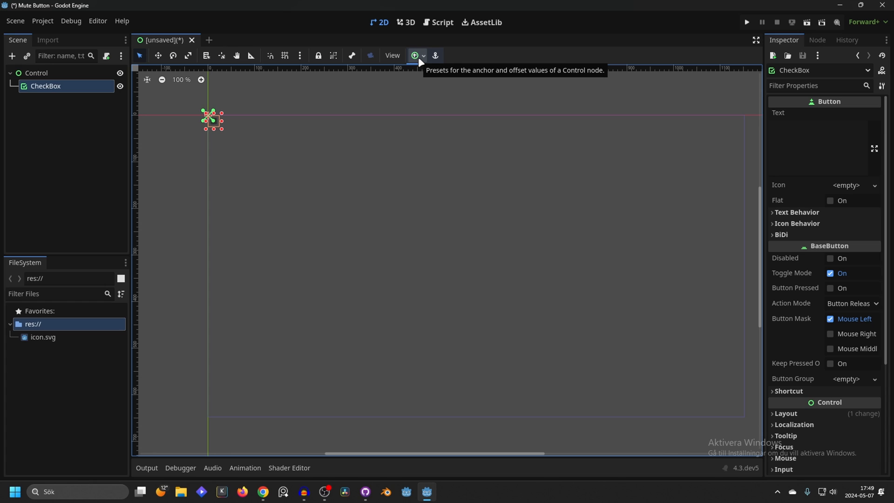
{"action": "left_click", "coordinate": [415, 55]}
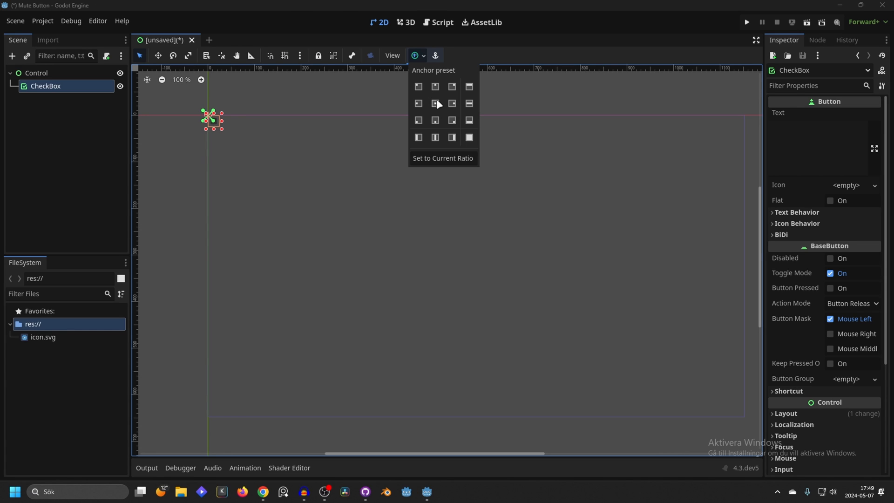
{"action": "left_click", "coordinate": [435, 103]}
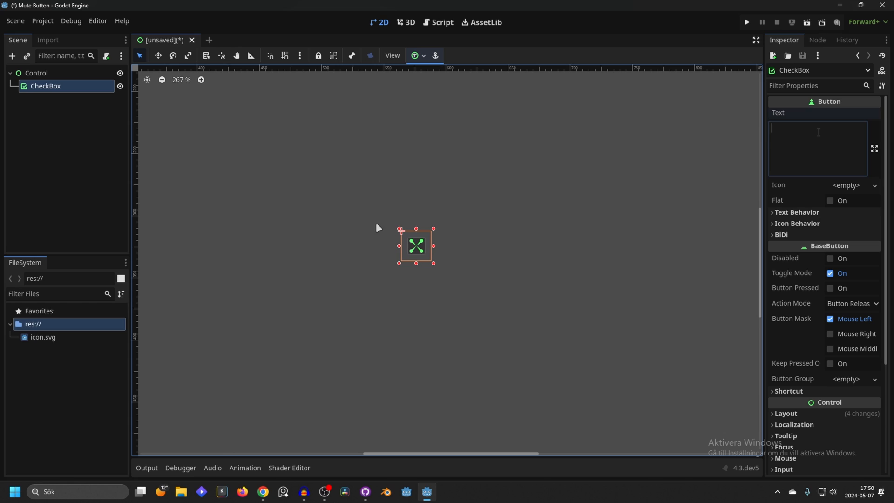
Step: Set the CheckBox's Text property to 'Master'
{"action": "left_click", "coordinate": [816, 148]}
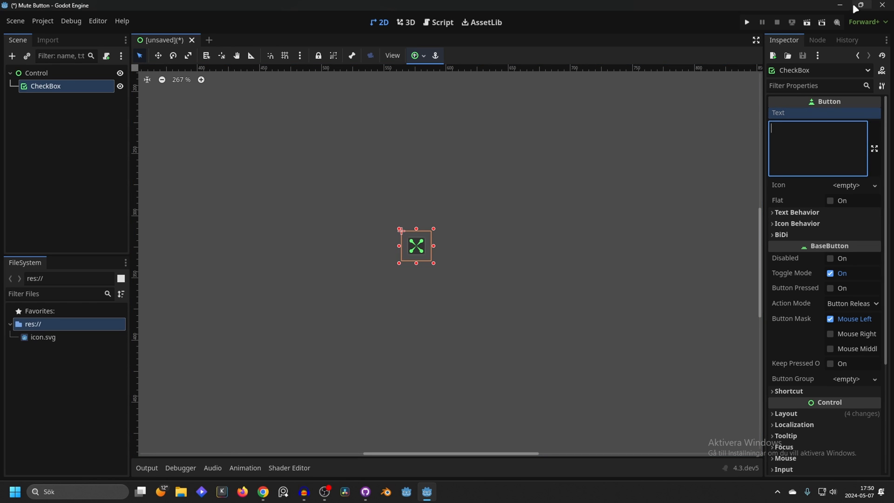
{"action": "mouse_move", "coordinate": [822, 123]}
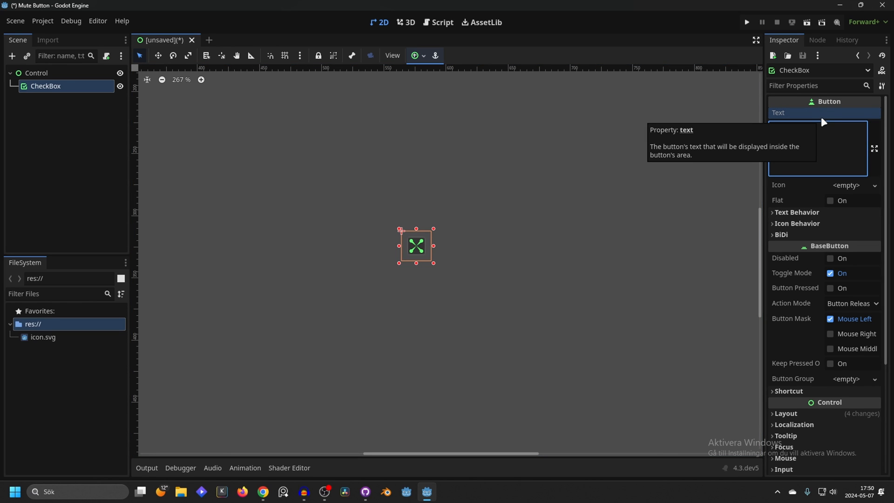
{"action": "type", "text": "Mast"}
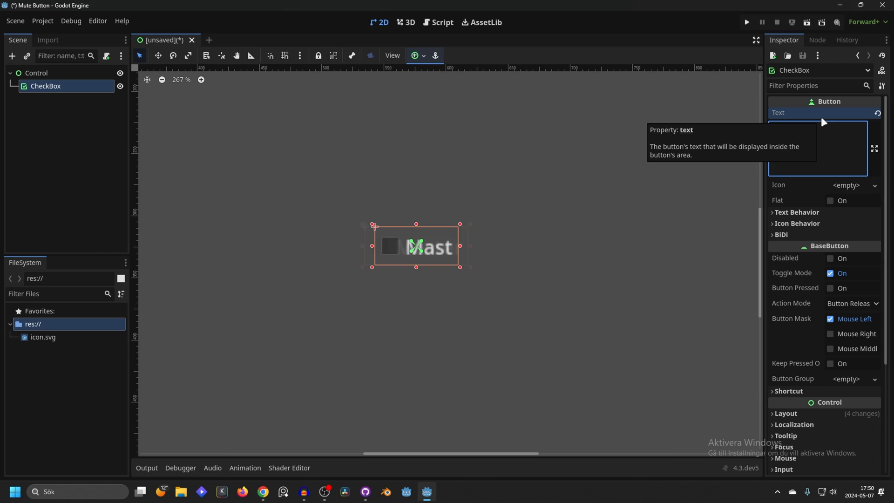
{"action": "type", "text": "Master"}
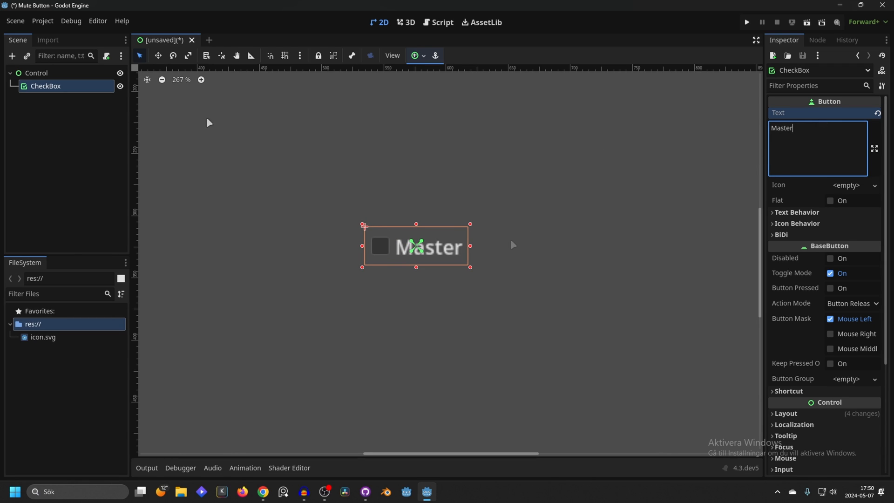
{"action": "mouse_move", "coordinate": [269, 425]}
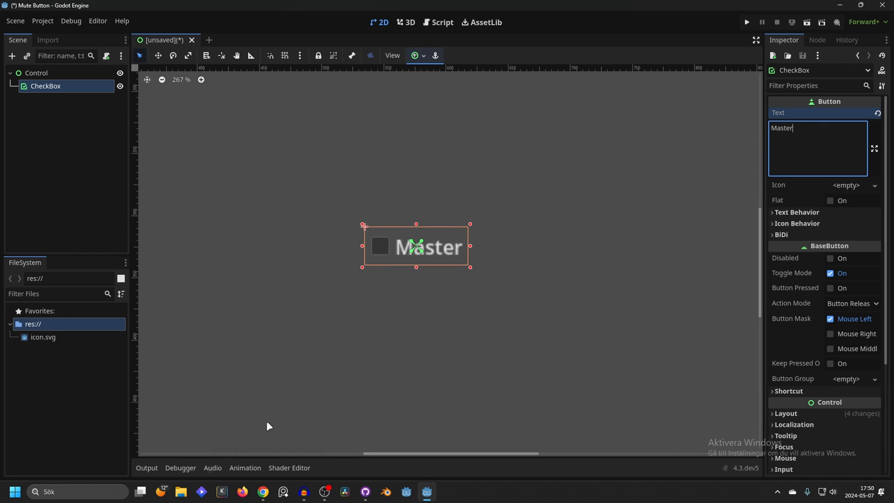
{"action": "mouse_move", "coordinate": [212, 467]}
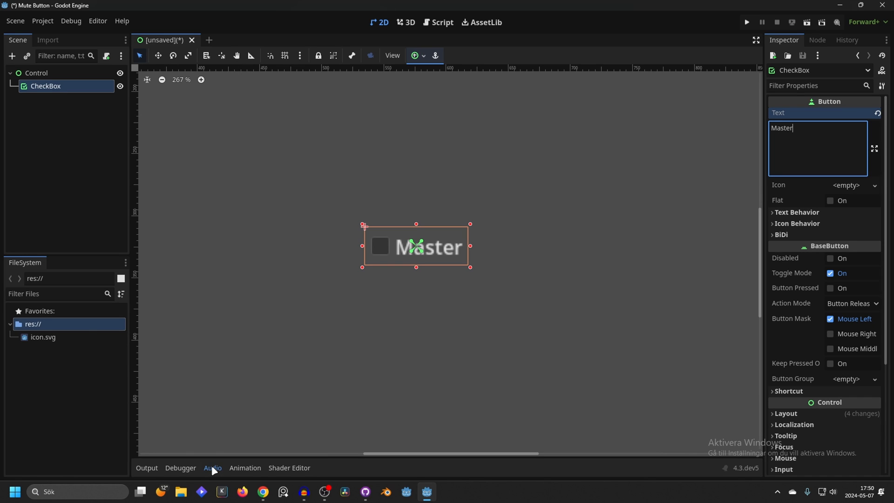
Step: In the Audio bus layout, add two buses beside Master and rename them Music and SFX
{"action": "left_click", "coordinate": [213, 468]}
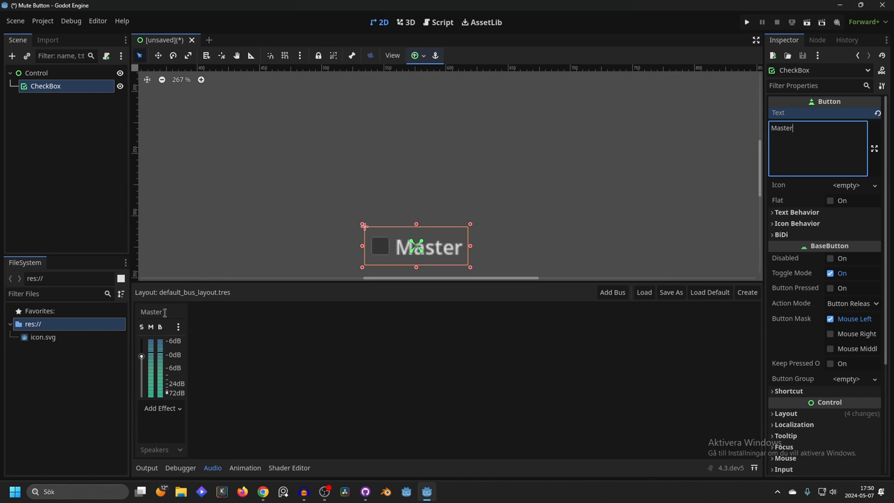
{"action": "mouse_move", "coordinate": [612, 291]}
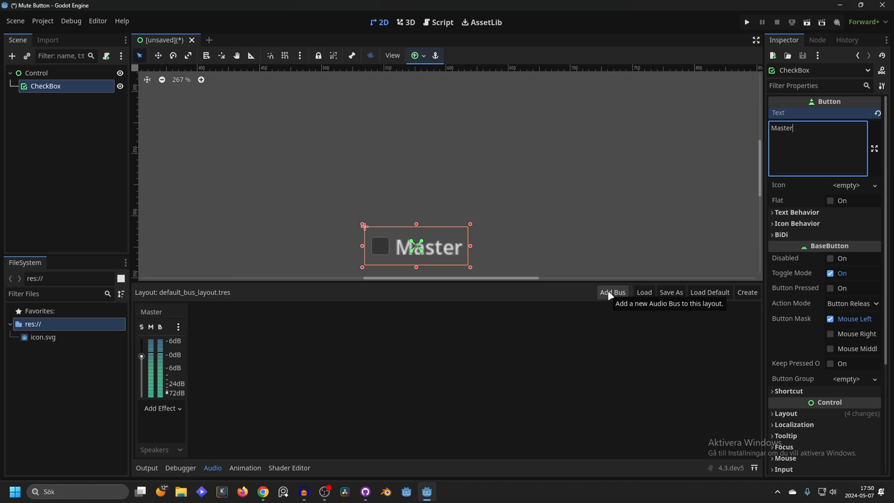
{"action": "left_click", "coordinate": [613, 291]}
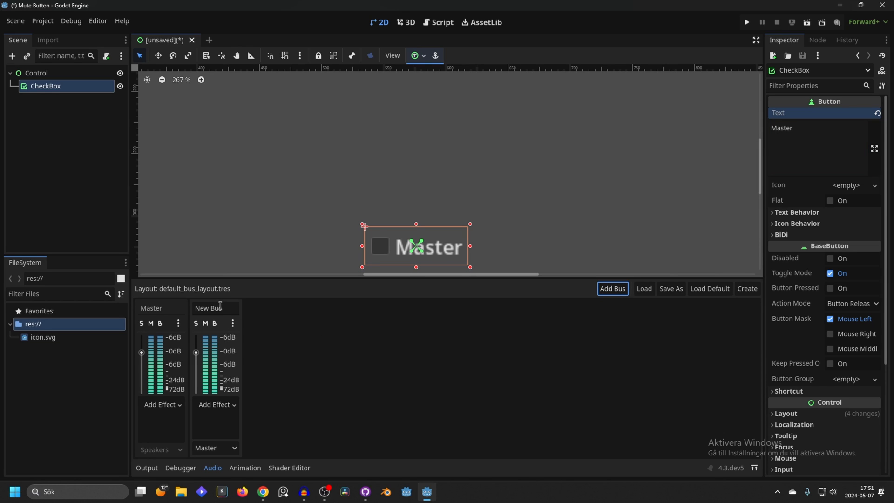
{"action": "double_click", "coordinate": [215, 309]}
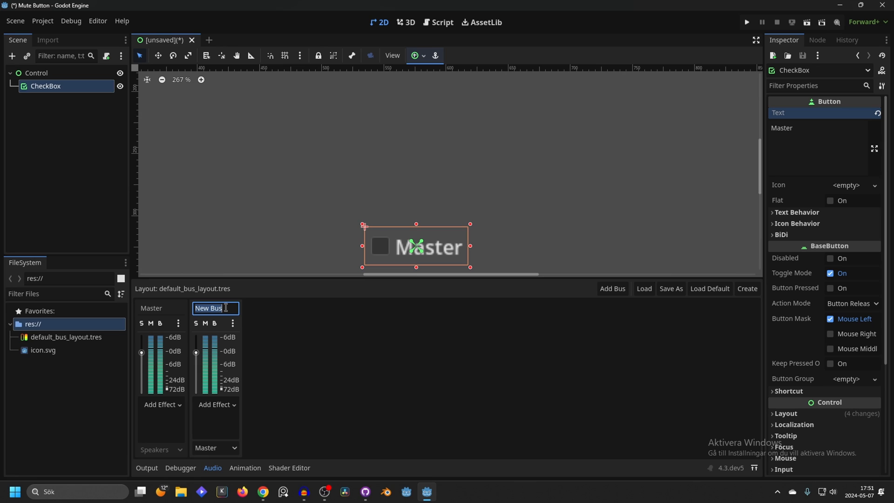
{"action": "type", "text": "Mu"}
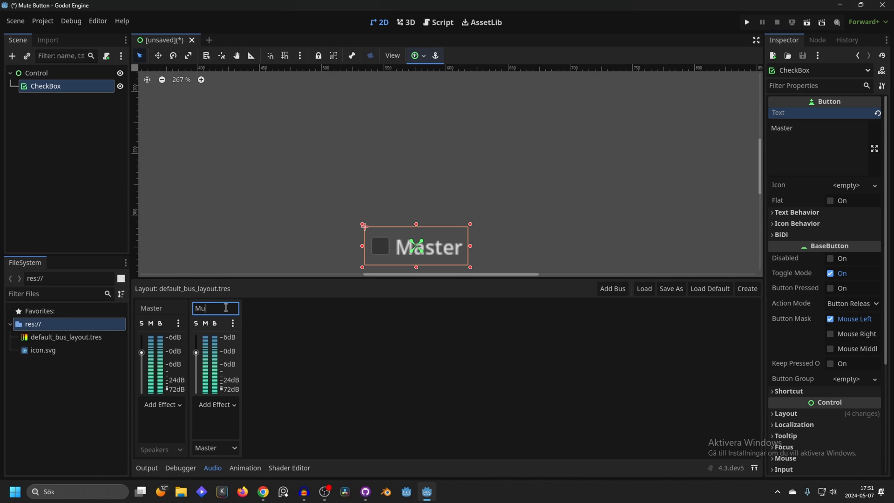
{"action": "left_click", "coordinate": [612, 288]}
{"action": "type", "text": "SFX"}
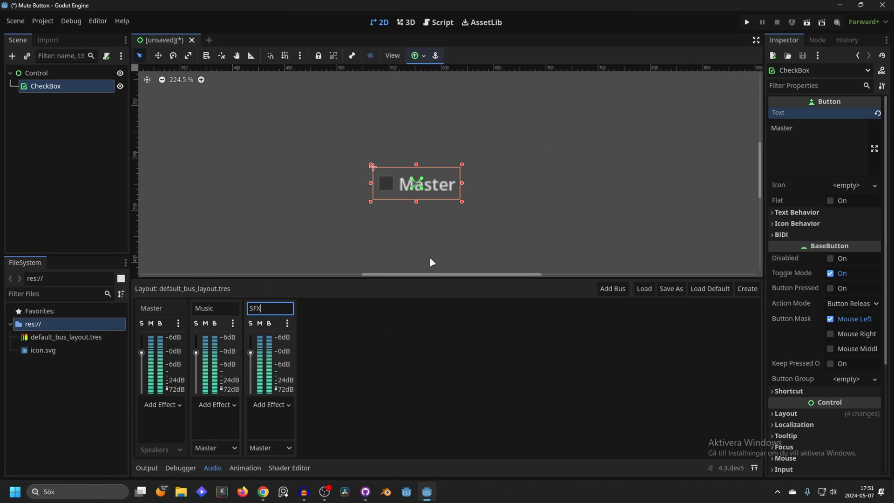
{"action": "mouse_move", "coordinate": [72, 341]}
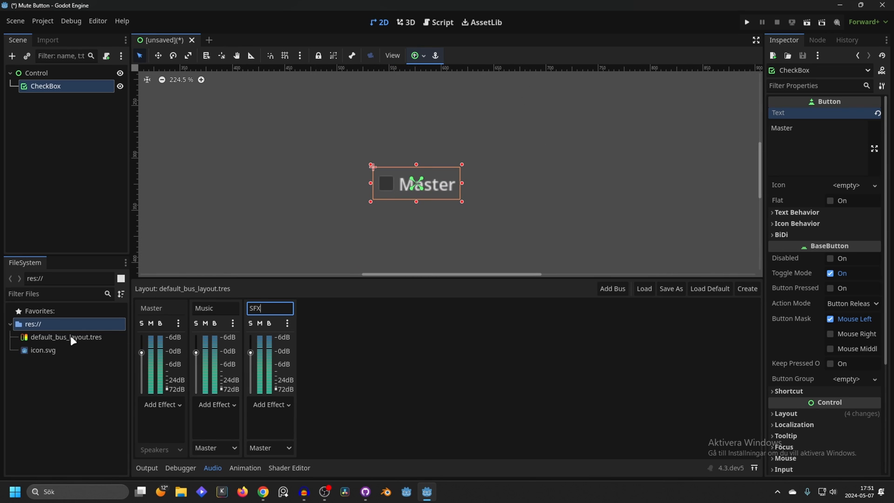
{"action": "mouse_move", "coordinate": [56, 340]}
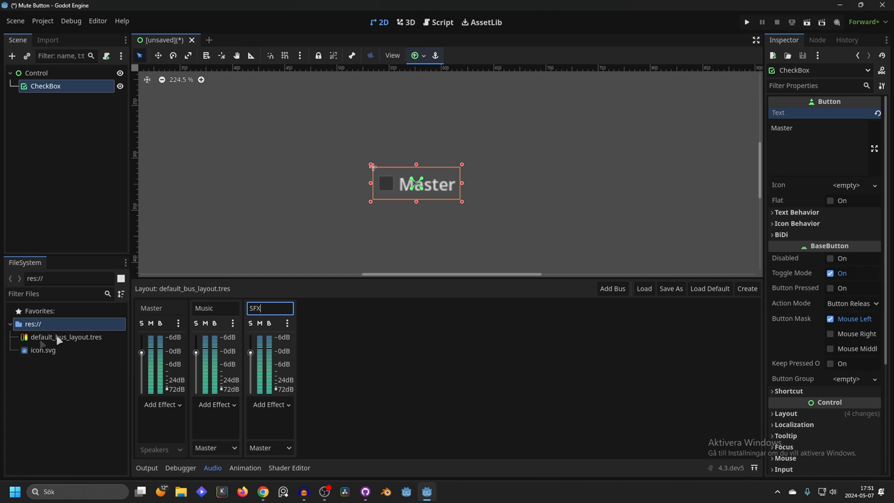
{"action": "mouse_move", "coordinate": [55, 364]}
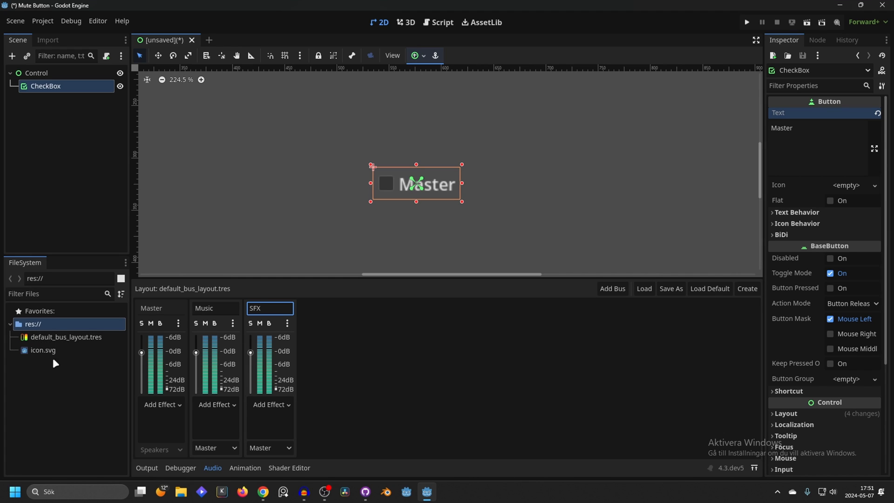
{"action": "mouse_move", "coordinate": [80, 337]}
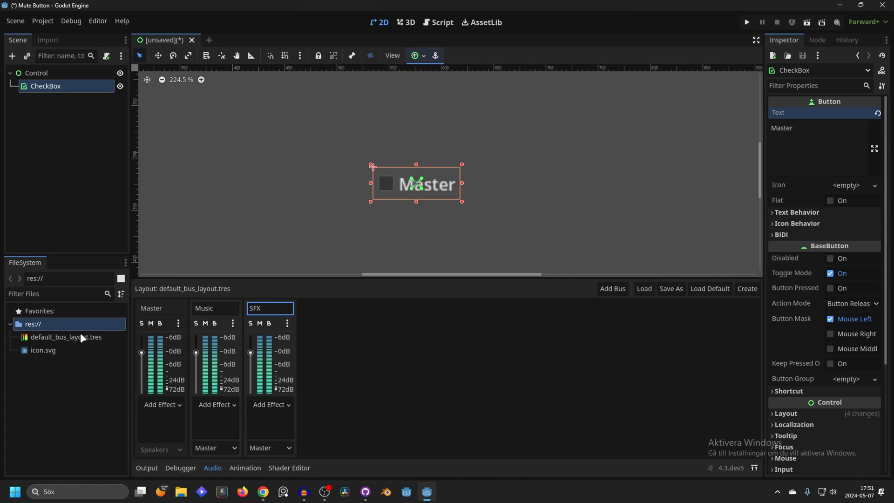
{"action": "mouse_move", "coordinate": [162, 346]}
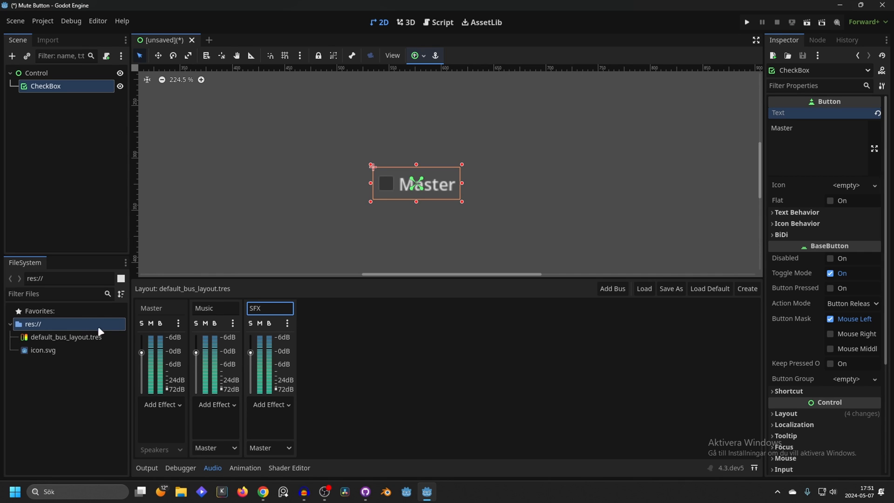
{"action": "mouse_move", "coordinate": [45, 77]}
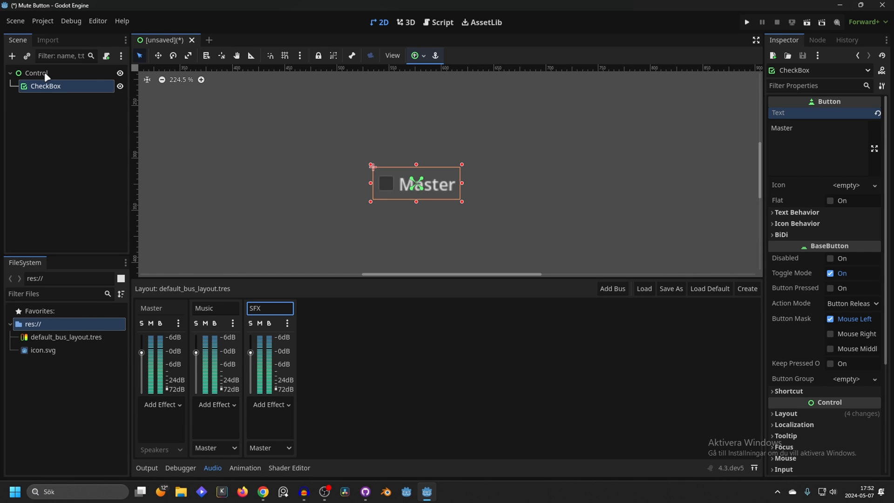
Step: Attach a new control.gd script with the default template to the Control root
{"action": "left_click", "coordinate": [36, 73]}
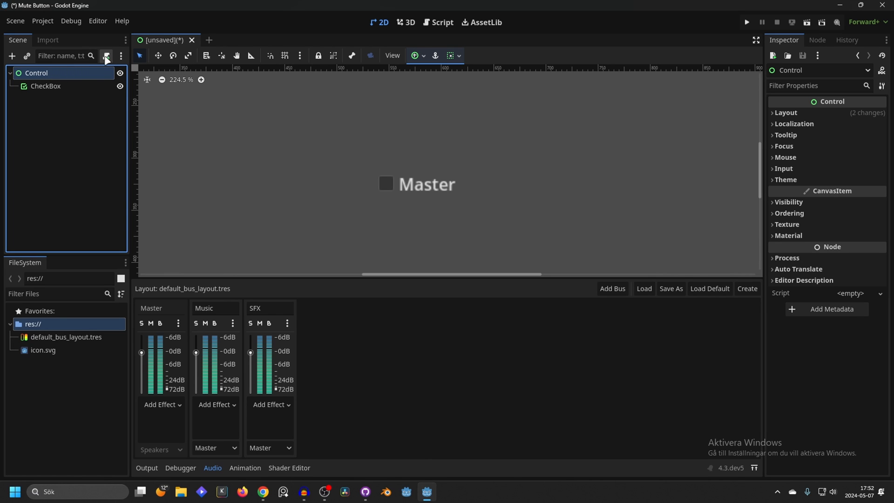
{"action": "left_click", "coordinate": [106, 55]}
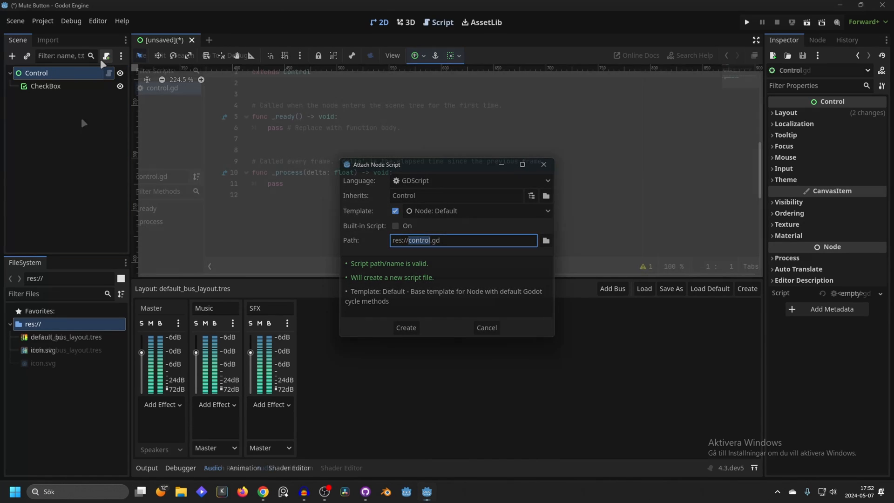
{"action": "left_click", "coordinate": [405, 326]}
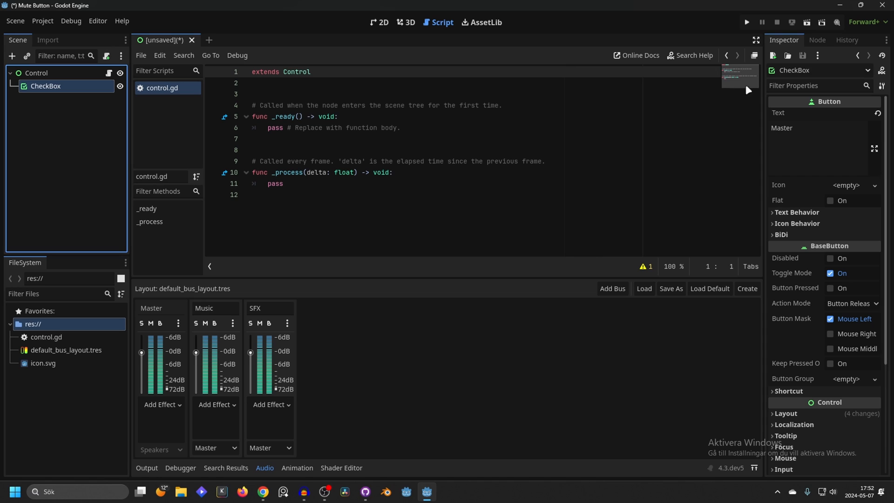
Step: Connect the CheckBox's toggled(toggled_on: bool) signal to _on_check_box_toggled in control.gd
{"action": "left_click", "coordinate": [816, 41]}
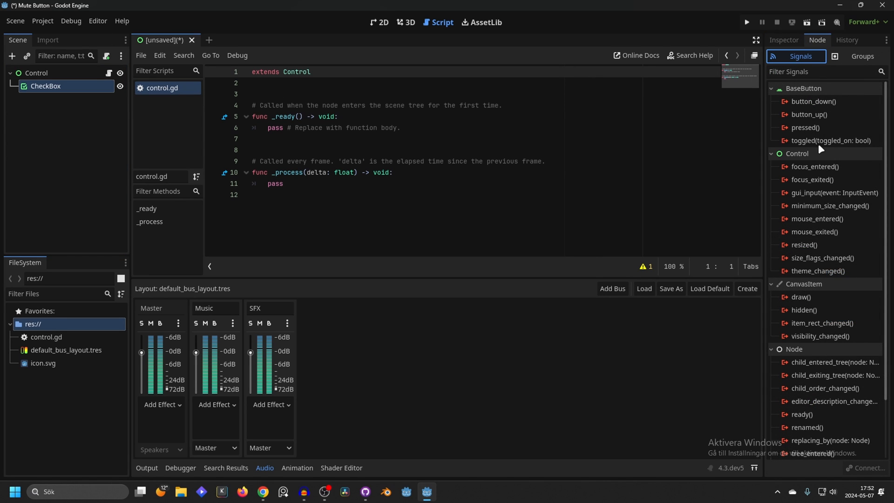
{"action": "left_click", "coordinate": [829, 140]}
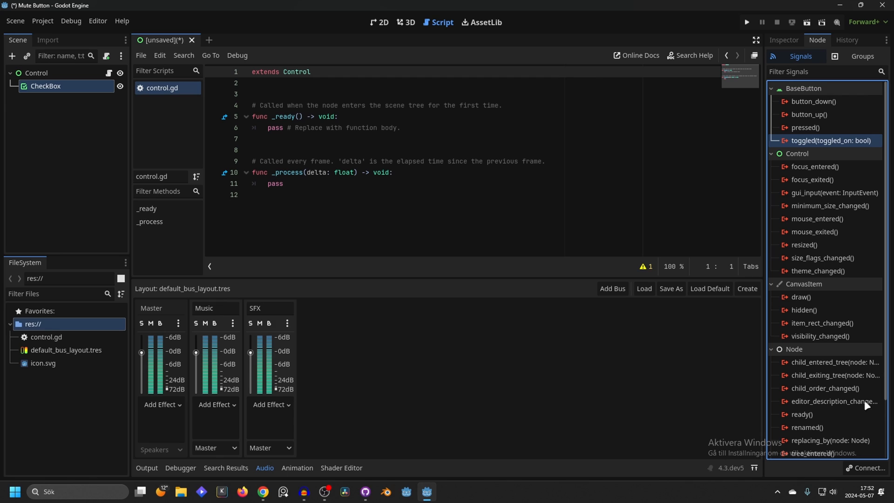
{"action": "double_click", "coordinate": [831, 141]}
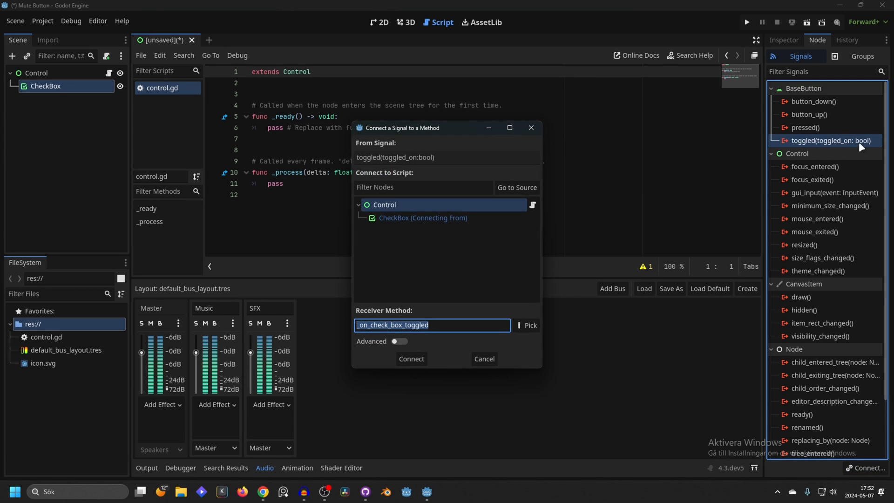
{"action": "mouse_move", "coordinate": [407, 206]}
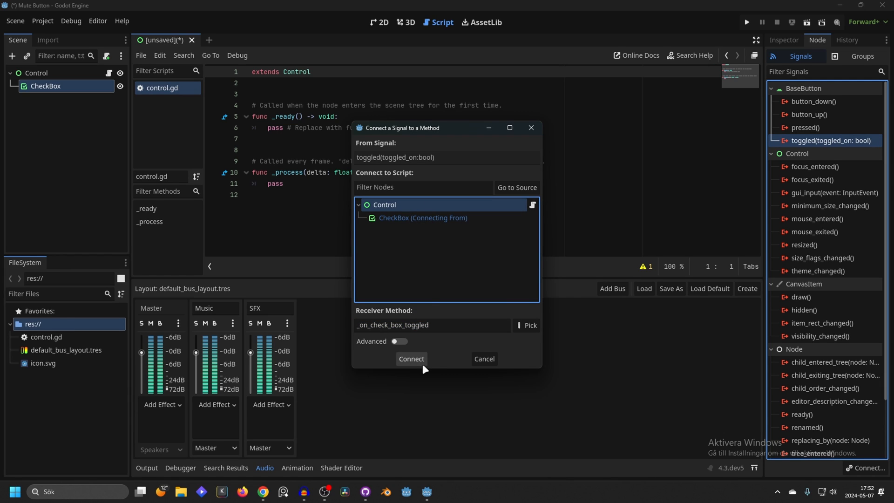
{"action": "left_click", "coordinate": [410, 358]}
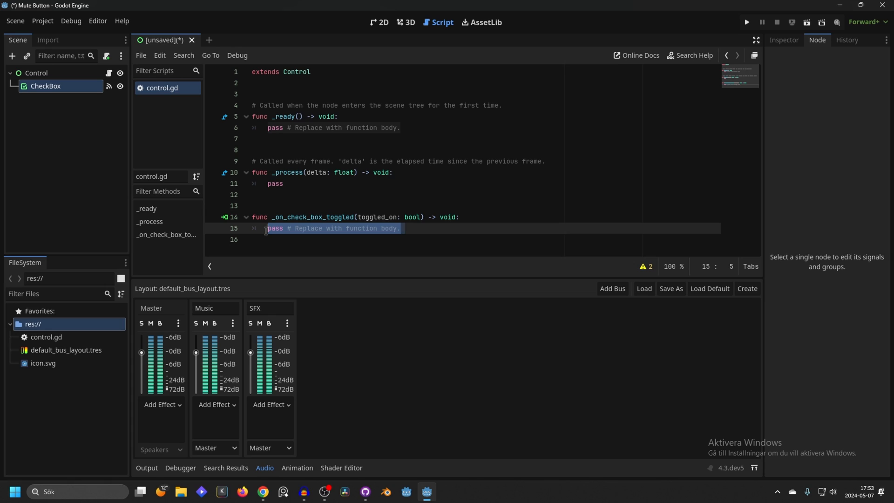
Step: Replace pass with AudioServer.set_bus_mute(AudioServer.get_bus_index("Master"), toggled_on)
{"action": "type", "text": "AudioServer.set_bus_mute(AudioServer.get_bus_index(\"Master\"), toggled_on)"}
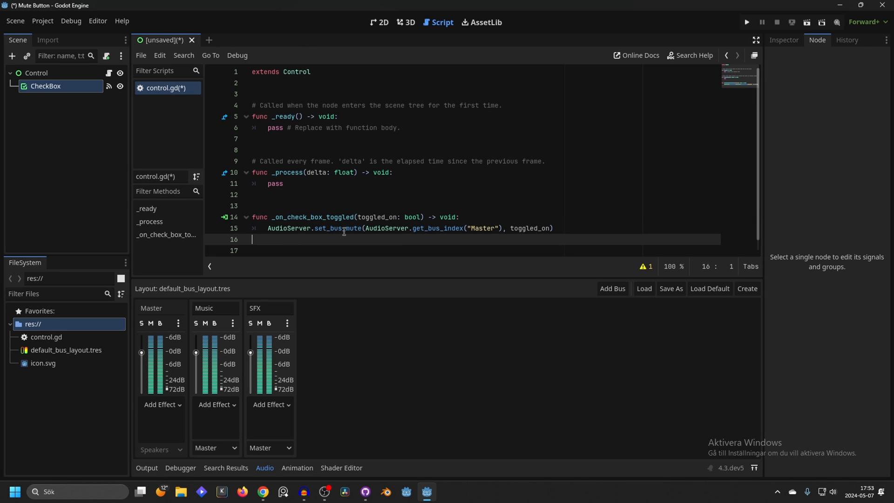
{"action": "mouse_move", "coordinate": [806, 22]}
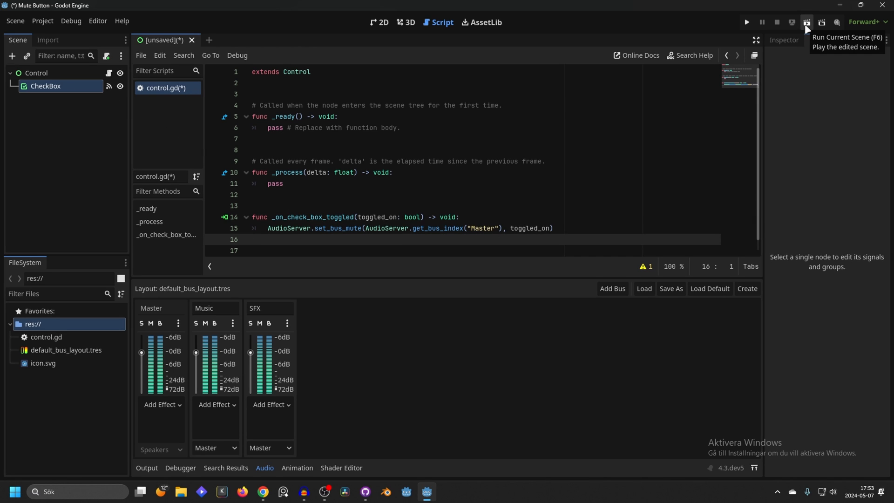
Step: Test-run the scene, saving it as control.tscn, then close the game window
{"action": "left_click", "coordinate": [806, 21]}
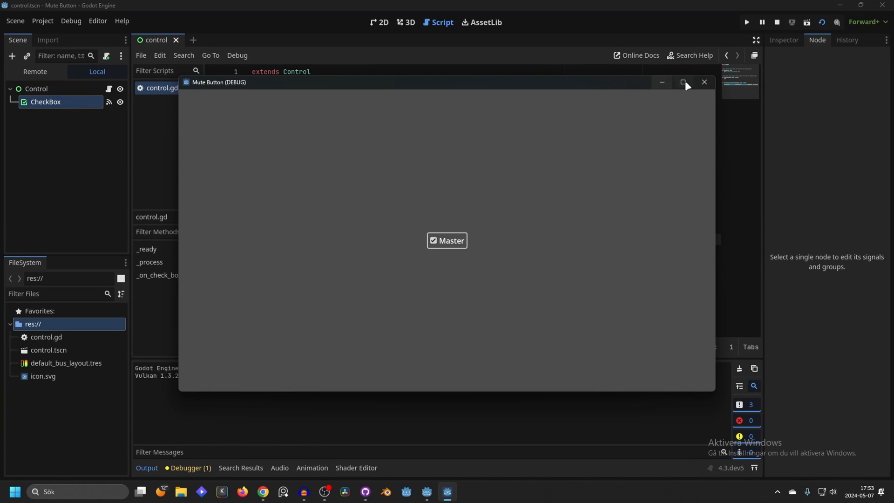
{"action": "mouse_move", "coordinate": [704, 82]}
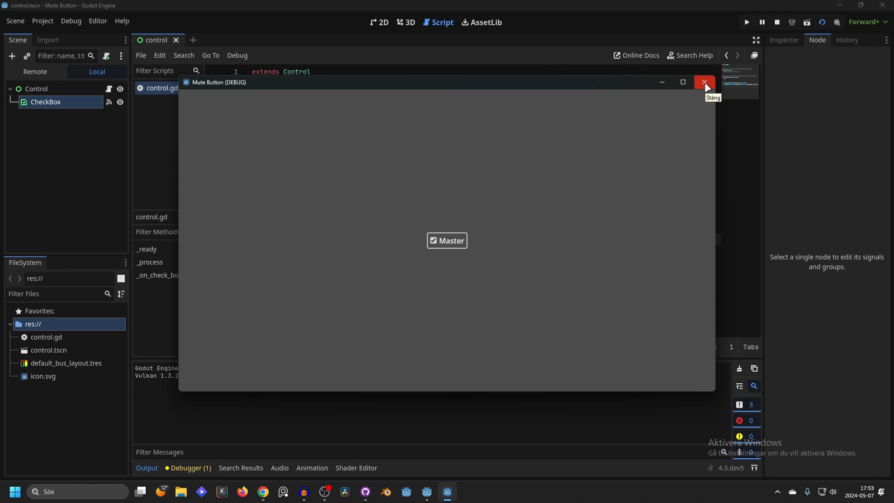
{"action": "left_click", "coordinate": [704, 81]}
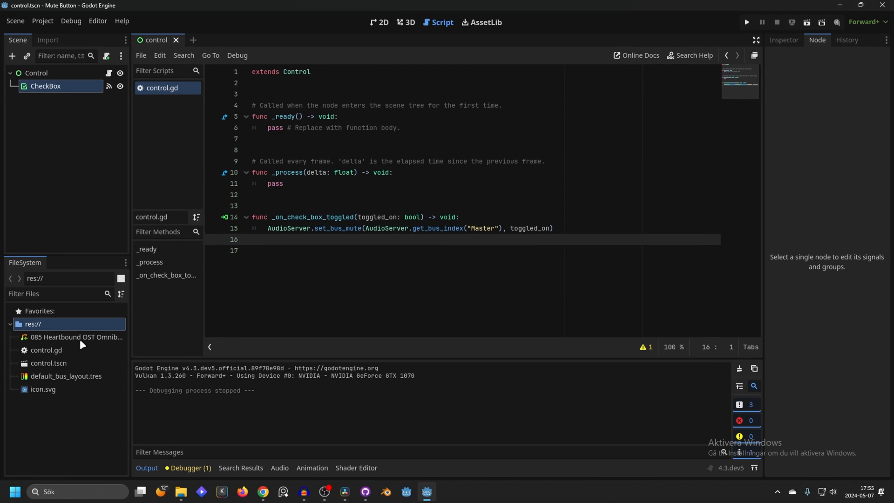
Step: Enable looping in the Heartbound mp3's import settings, reimport it, and select the Control root
{"action": "double_click", "coordinate": [75, 337]}
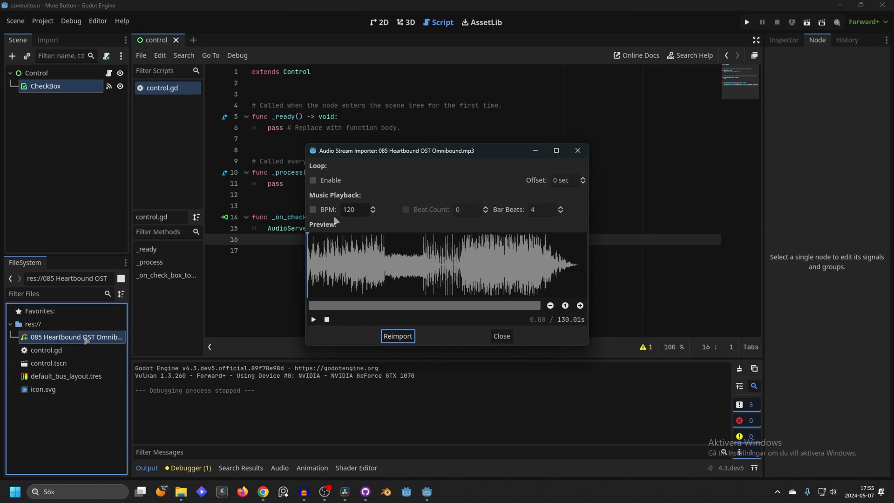
{"action": "mouse_move", "coordinate": [316, 185]}
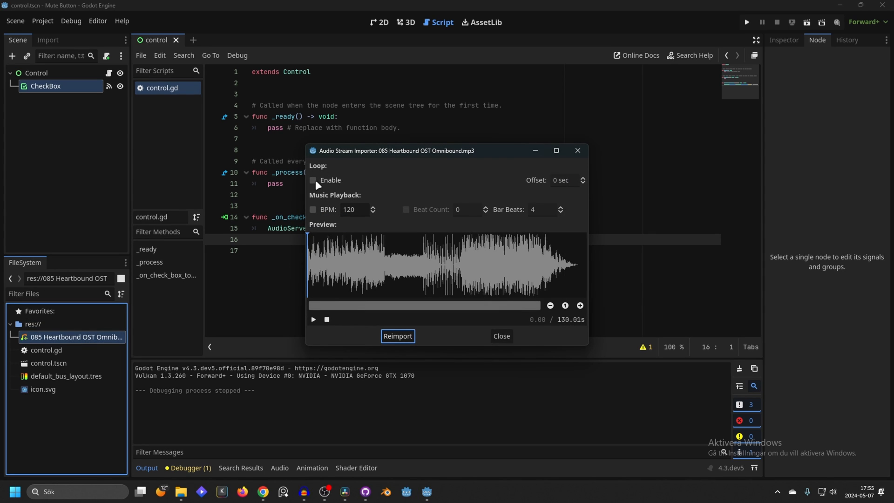
{"action": "left_click", "coordinate": [313, 179]}
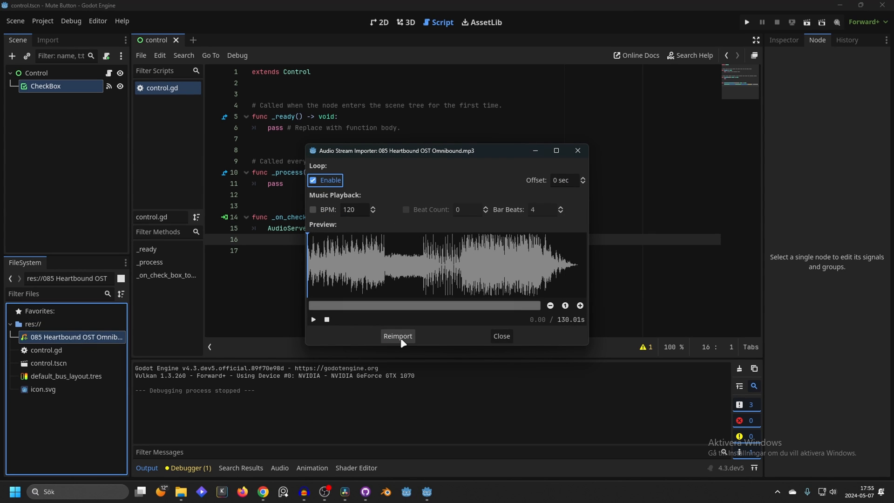
{"action": "left_click", "coordinate": [501, 336]}
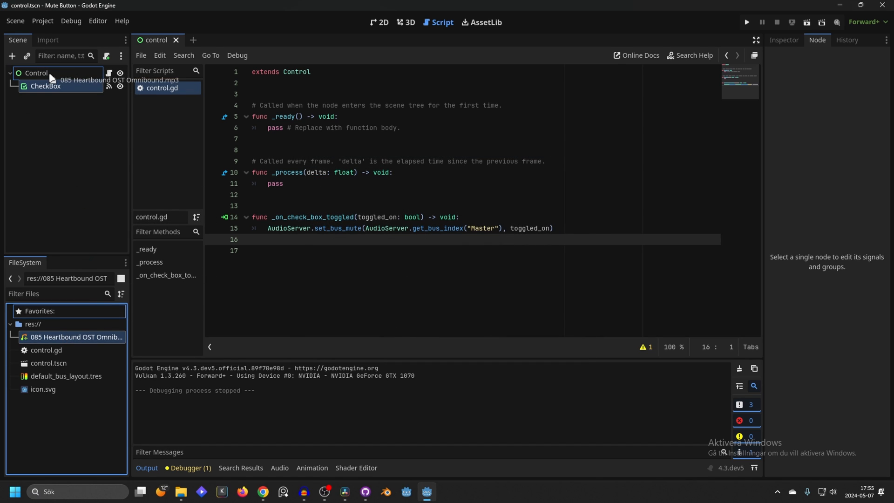
{"action": "left_click", "coordinate": [36, 73]}
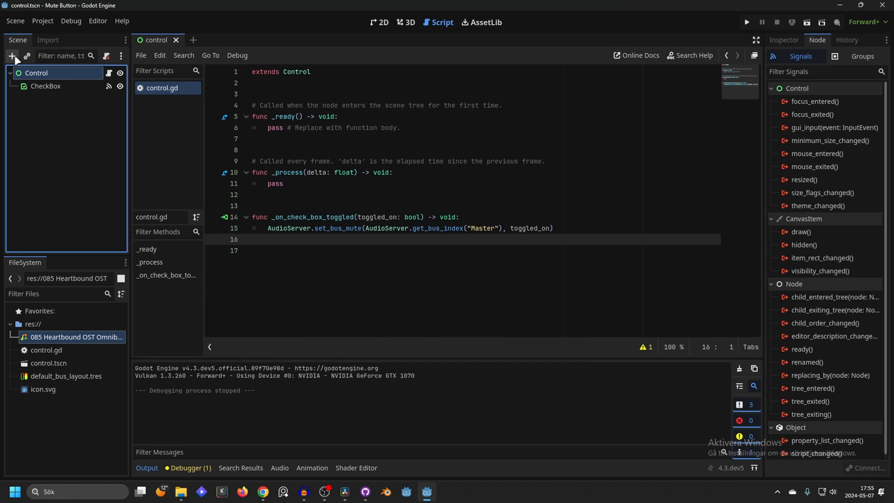
Step: Add an AudioStreamPlayer child node under Control via the 'audiost' search
{"action": "left_click", "coordinate": [11, 55]}
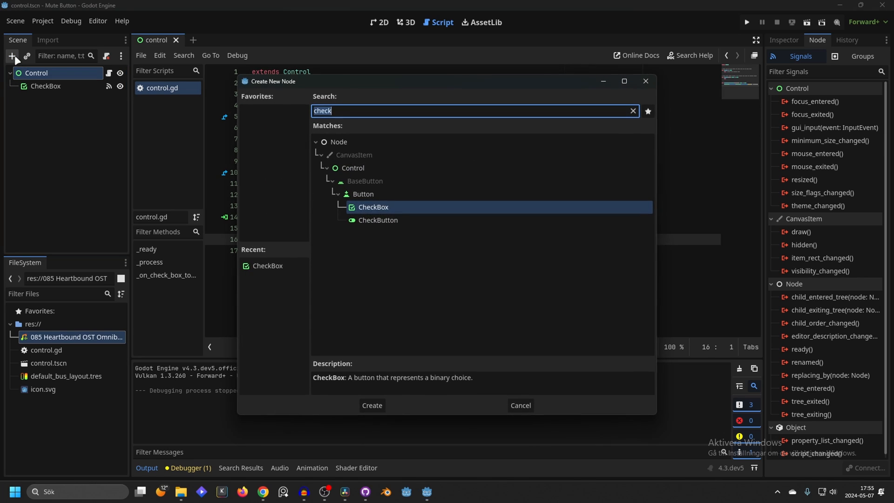
{"action": "type", "text": "audiostrea"}
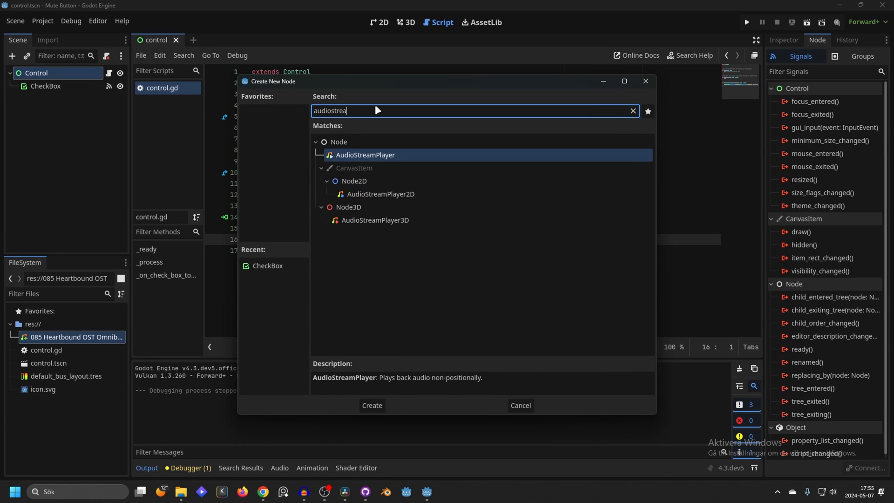
{"action": "mouse_move", "coordinate": [404, 224]}
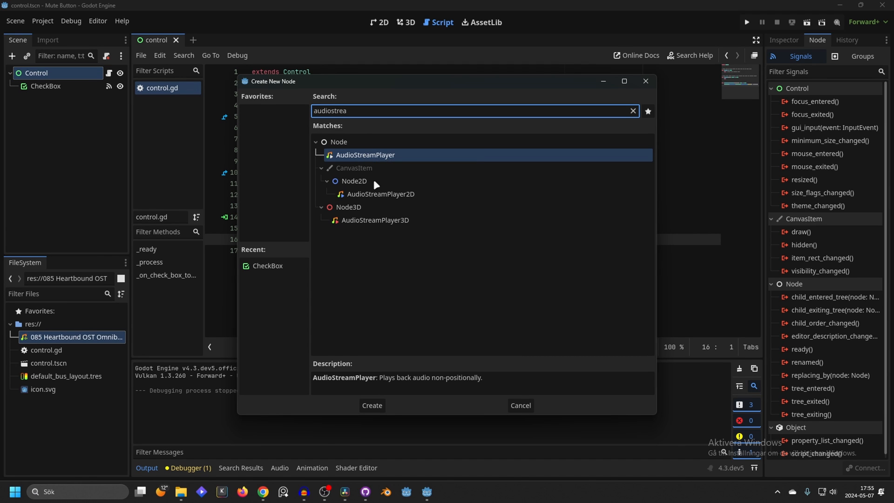
{"action": "left_click", "coordinate": [372, 405]}
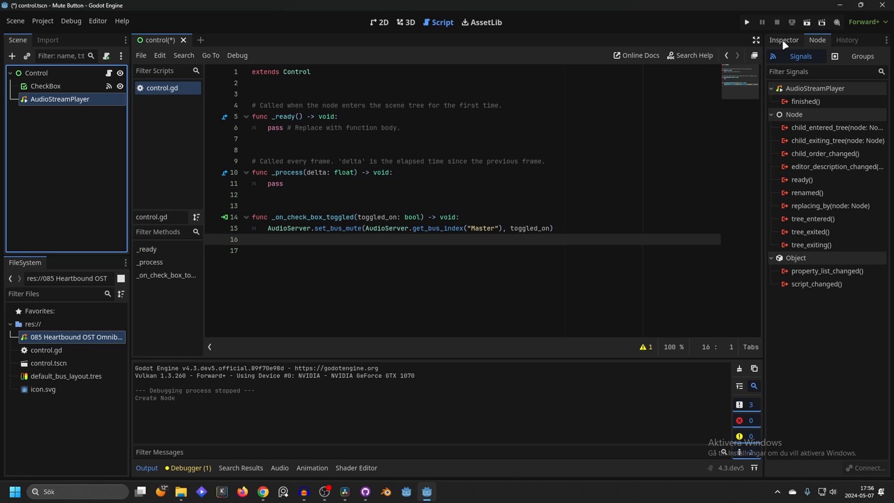
Step: In the Inspector, enable Autoplay on the AudioStreamPlayer and choose its output bus
{"action": "left_click", "coordinate": [783, 40]}
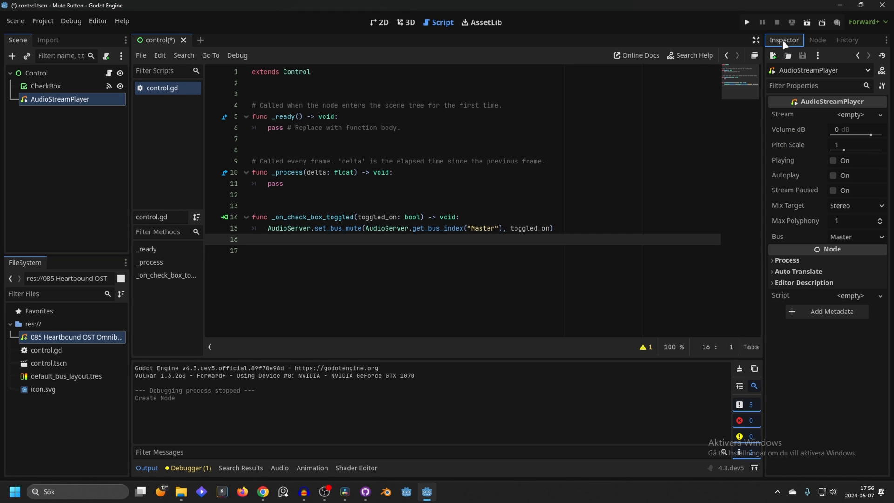
{"action": "mouse_move", "coordinate": [47, 347]}
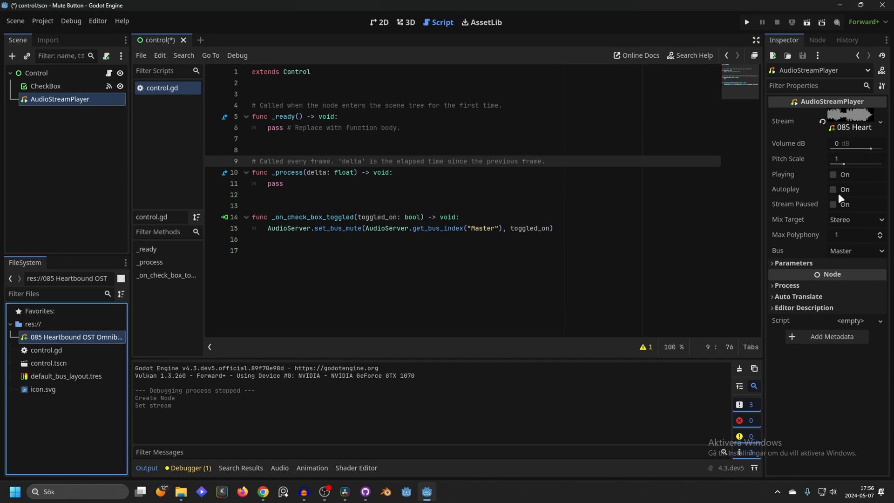
{"action": "left_click", "coordinate": [832, 189]}
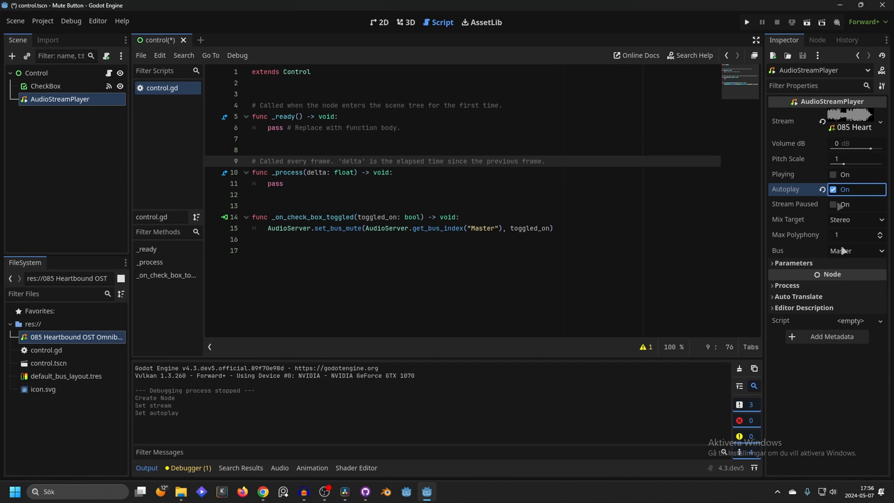
{"action": "left_click", "coordinate": [854, 250]}
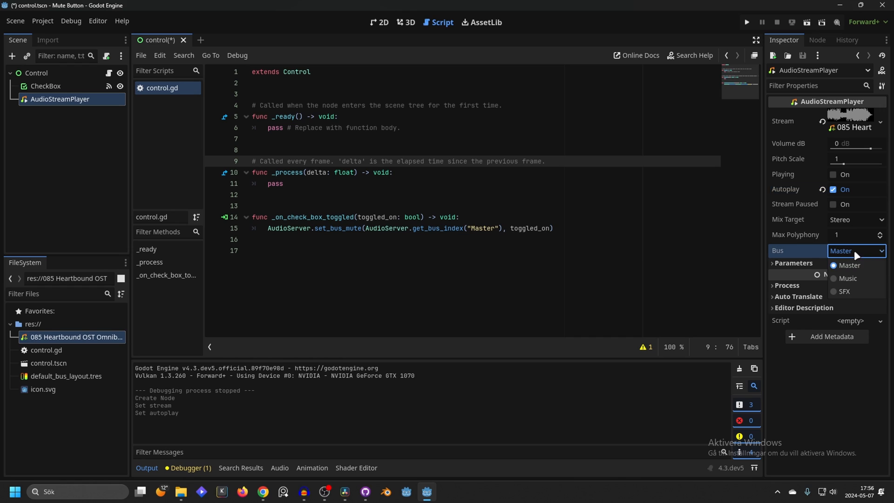
{"action": "mouse_move", "coordinate": [849, 265]}
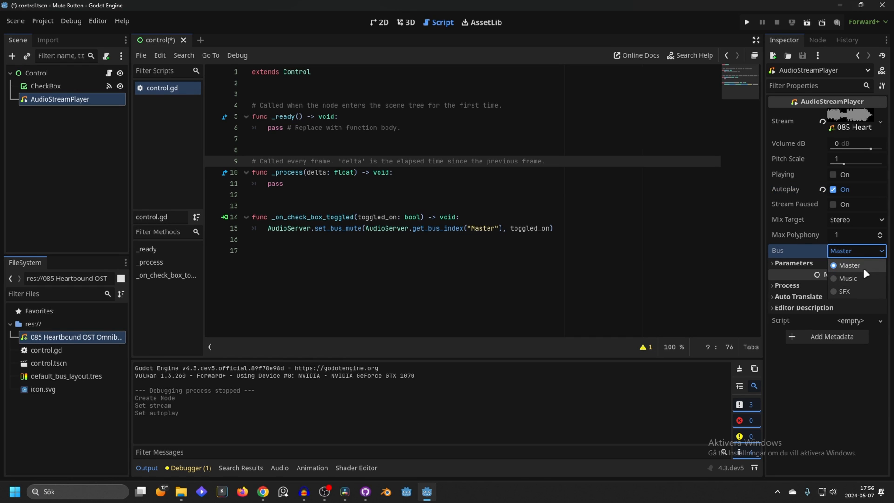
{"action": "mouse_move", "coordinate": [855, 292]}
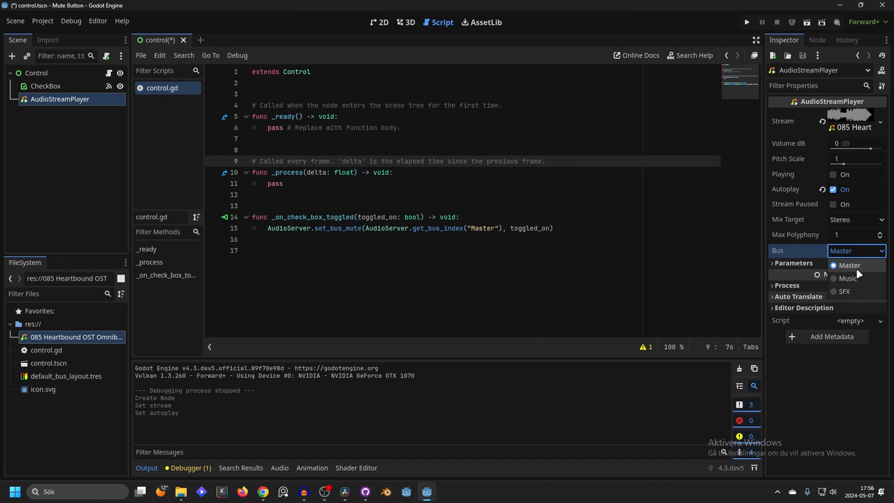
{"action": "mouse_move", "coordinate": [860, 273]}
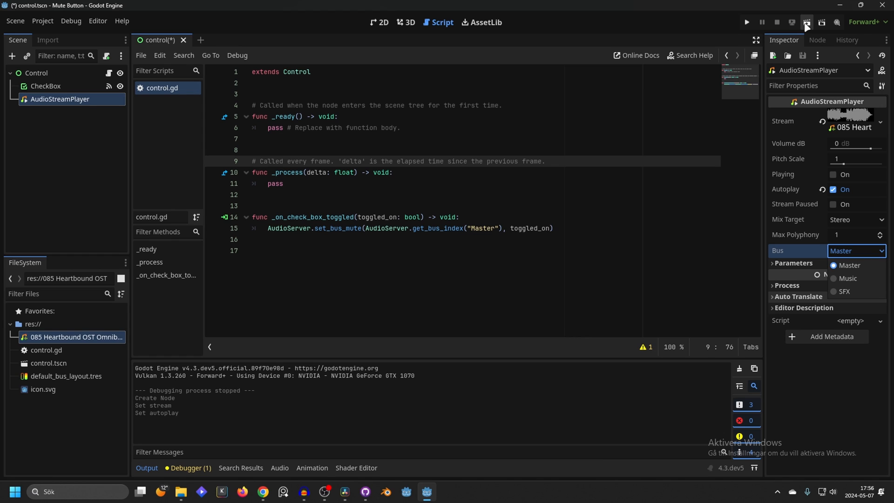
{"action": "left_click", "coordinate": [746, 23]}
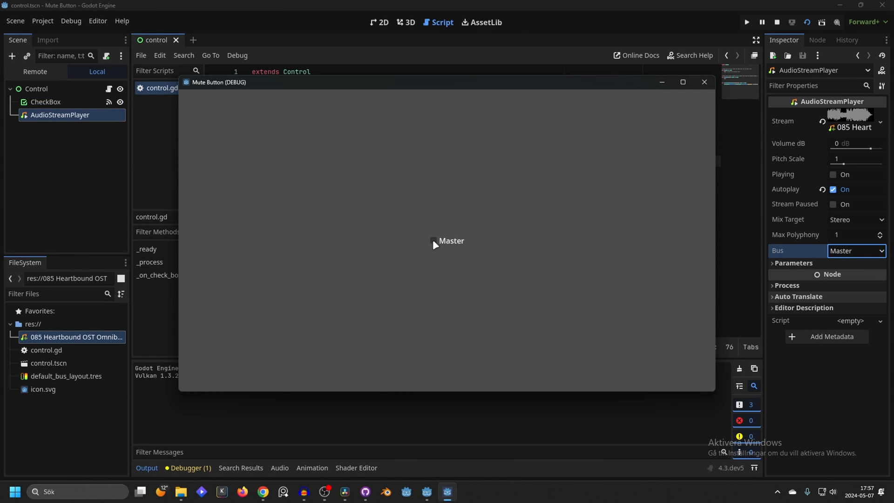
{"action": "left_click", "coordinate": [433, 240]}
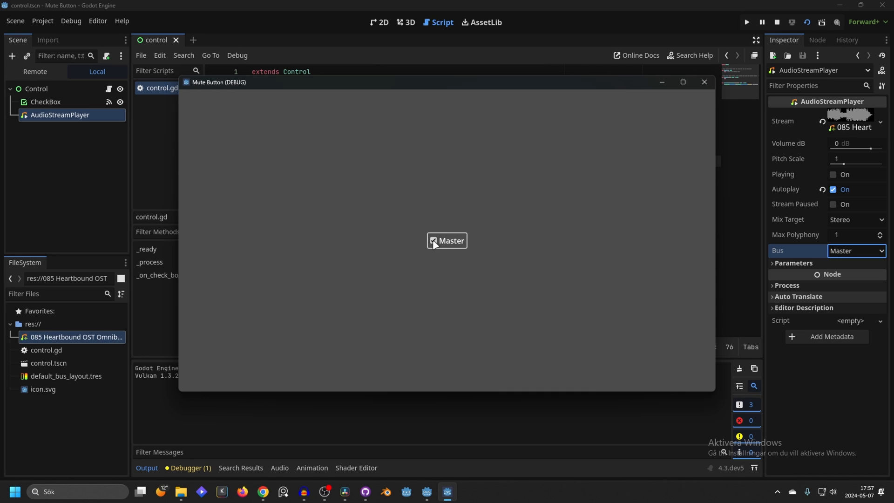
{"action": "left_click", "coordinate": [433, 240]}
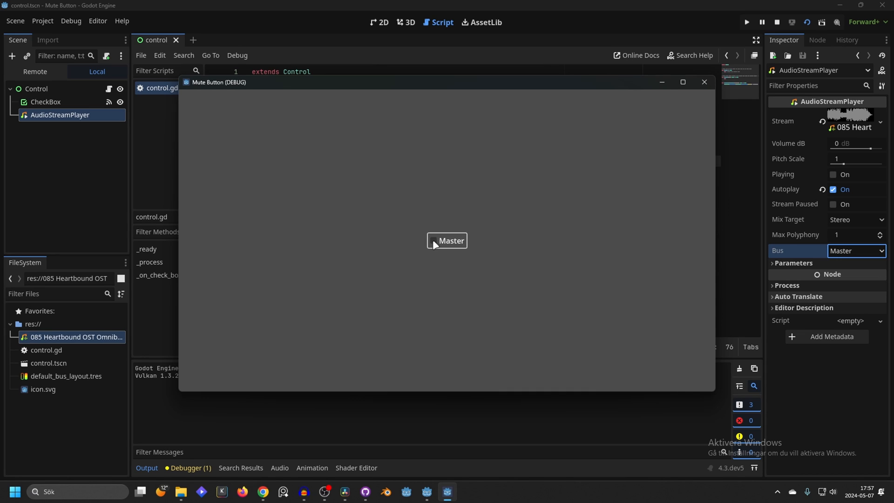
{"action": "mouse_move", "coordinate": [504, 227]}
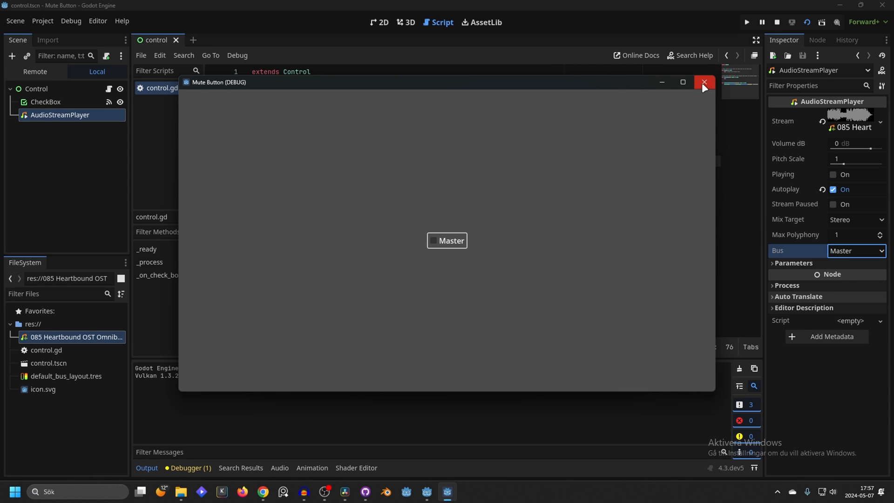
{"action": "left_click", "coordinate": [704, 82]}
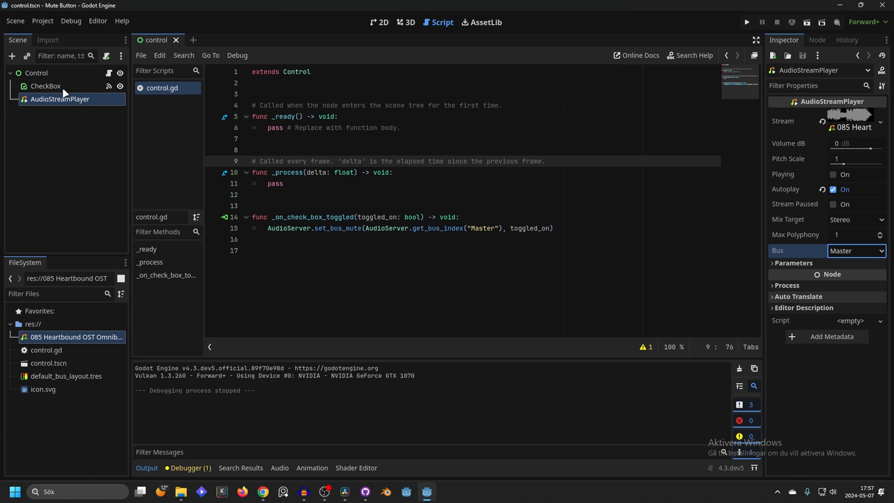
Step: In the 2D view, inspect CheckBox2's toggled signal connection to _on_check_box_2_toggled
{"action": "left_click", "coordinate": [379, 22]}
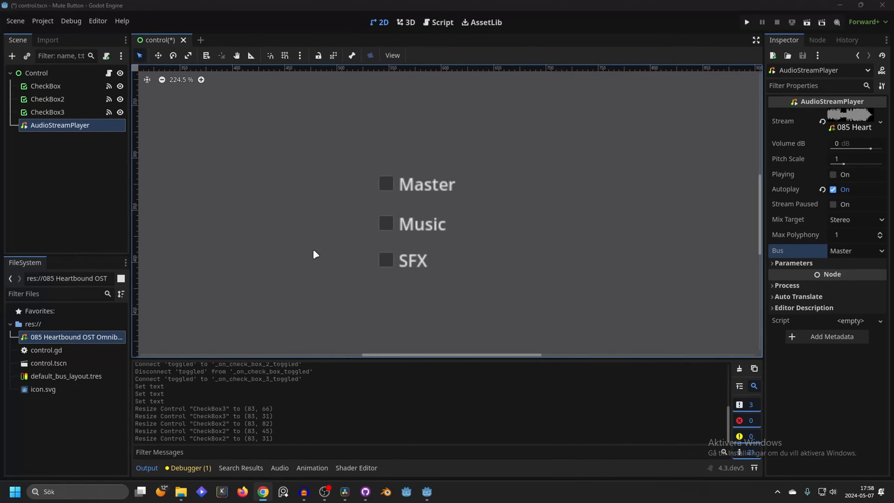
{"action": "mouse_move", "coordinate": [141, 130]}
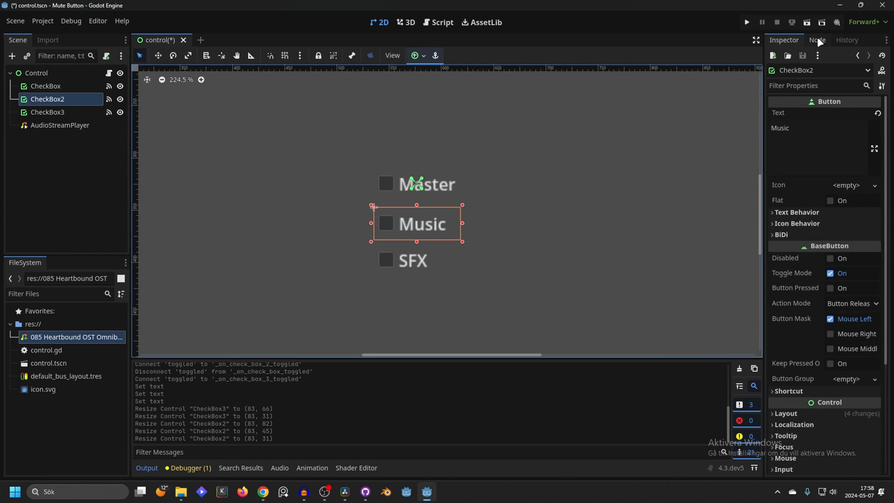
{"action": "left_click", "coordinate": [817, 40]}
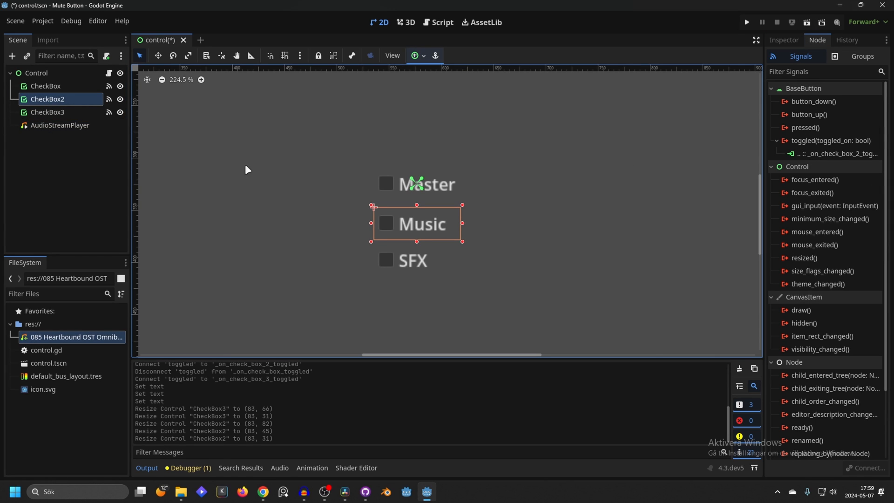